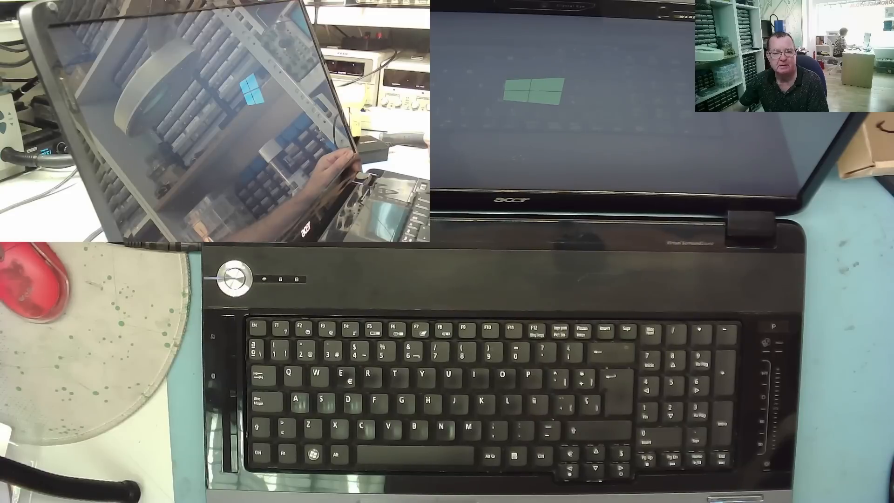
pyautogui.click(450, 255)
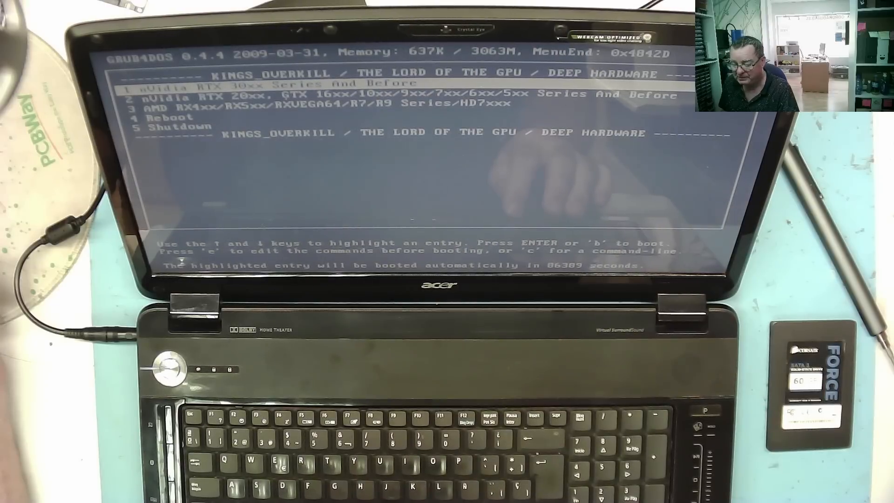
pyautogui.press('Down')
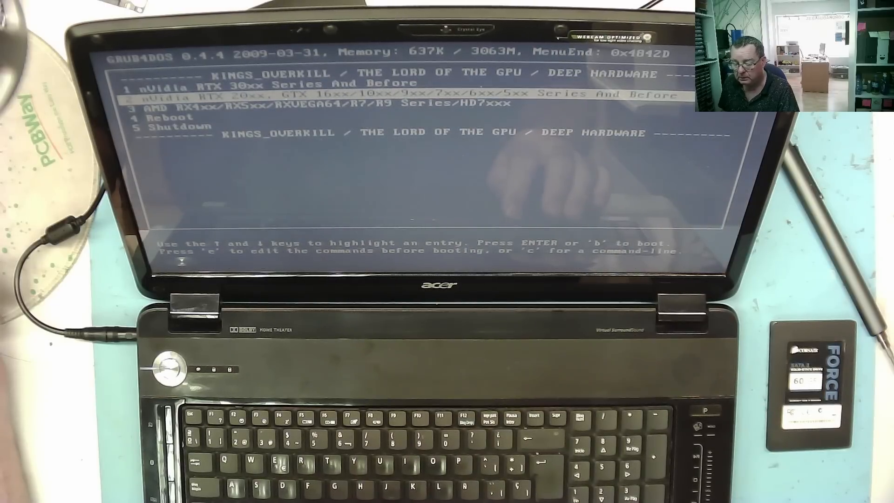